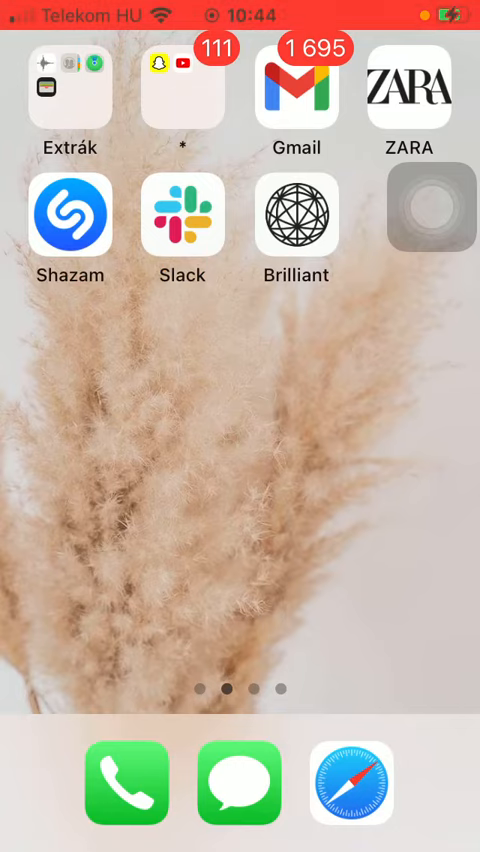
Launch Brilliant to its home screen with the welcome checklist and streak tracker
{"action": "left_click", "coordinate": [296, 214]}
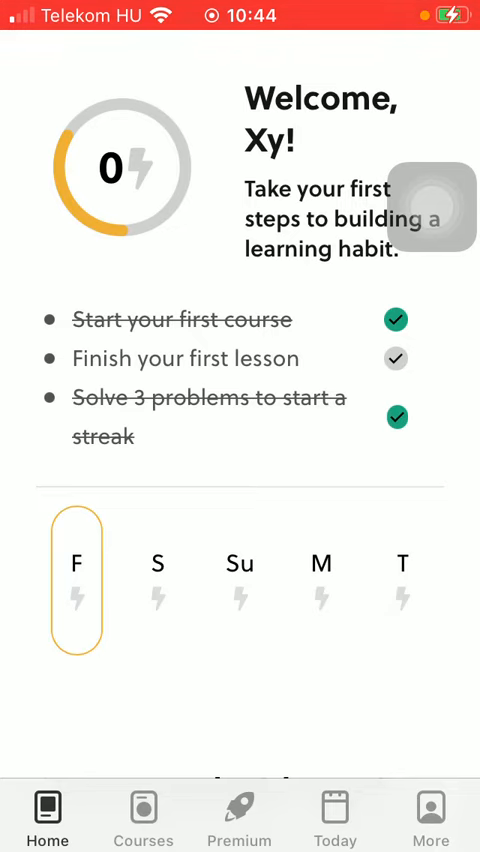
Reach the Account settings list via the More page
{"action": "left_click", "coordinate": [430, 816]}
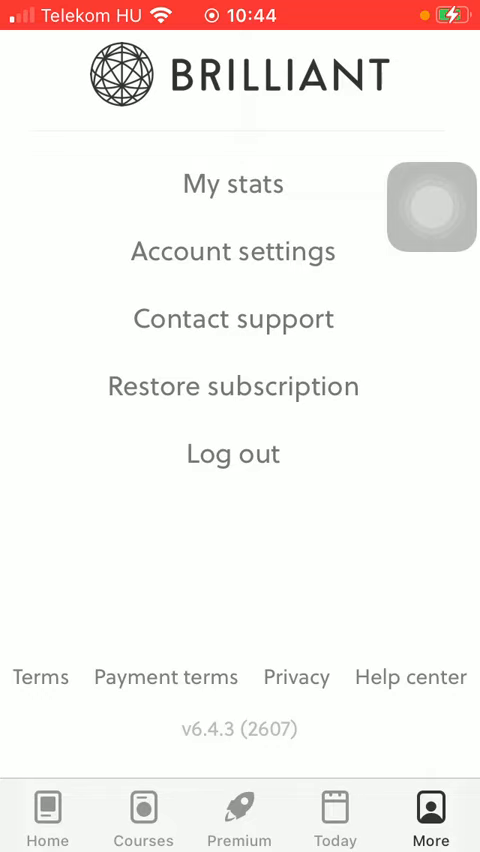
{"action": "left_click", "coordinate": [232, 250]}
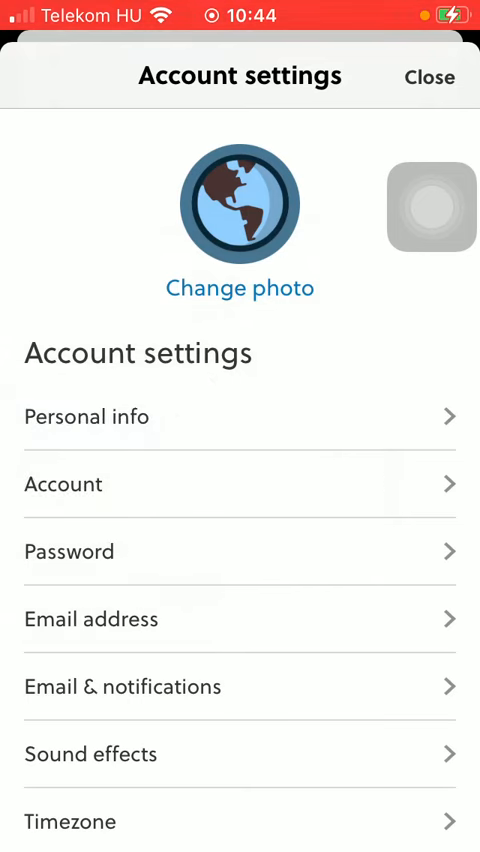
Bring up the Personal info form showing the Budapest, Hungary address fields
{"action": "left_click", "coordinate": [88, 416]}
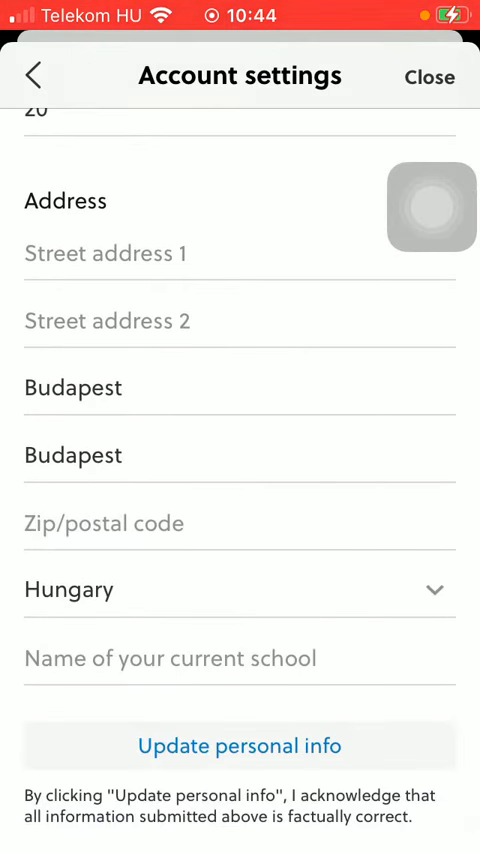
{"action": "left_click", "coordinate": [72, 388]}
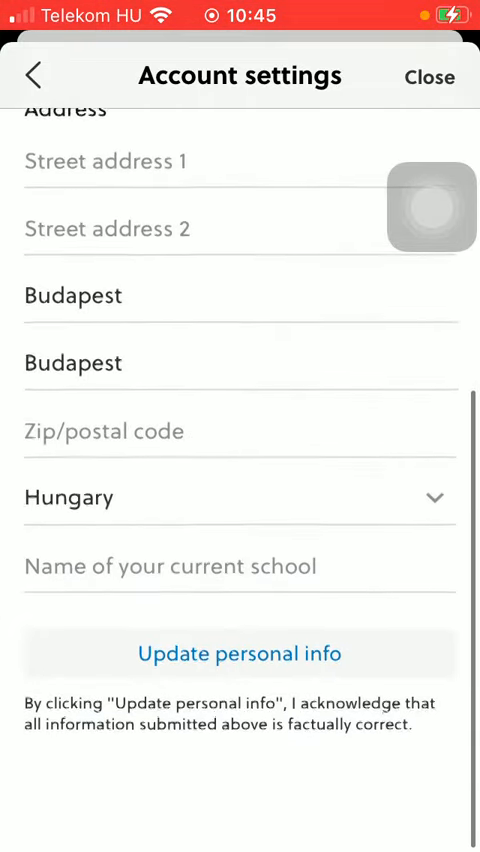
Submit Update personal info so the saved confirmation appears
{"action": "scroll", "scroll_direction": "down", "scroll_amount": 3}
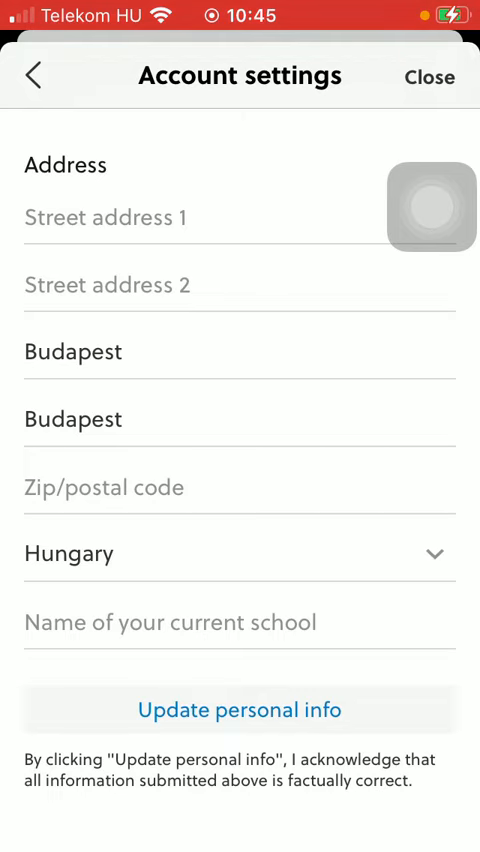
{"action": "left_click", "coordinate": [240, 710]}
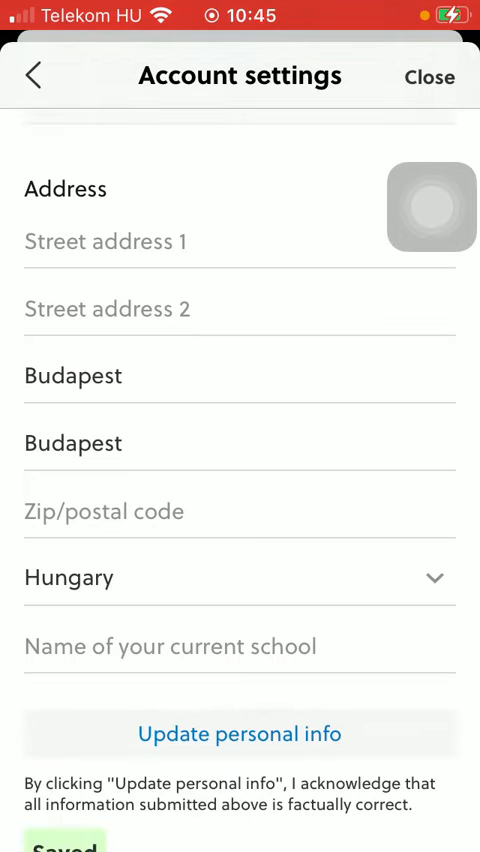